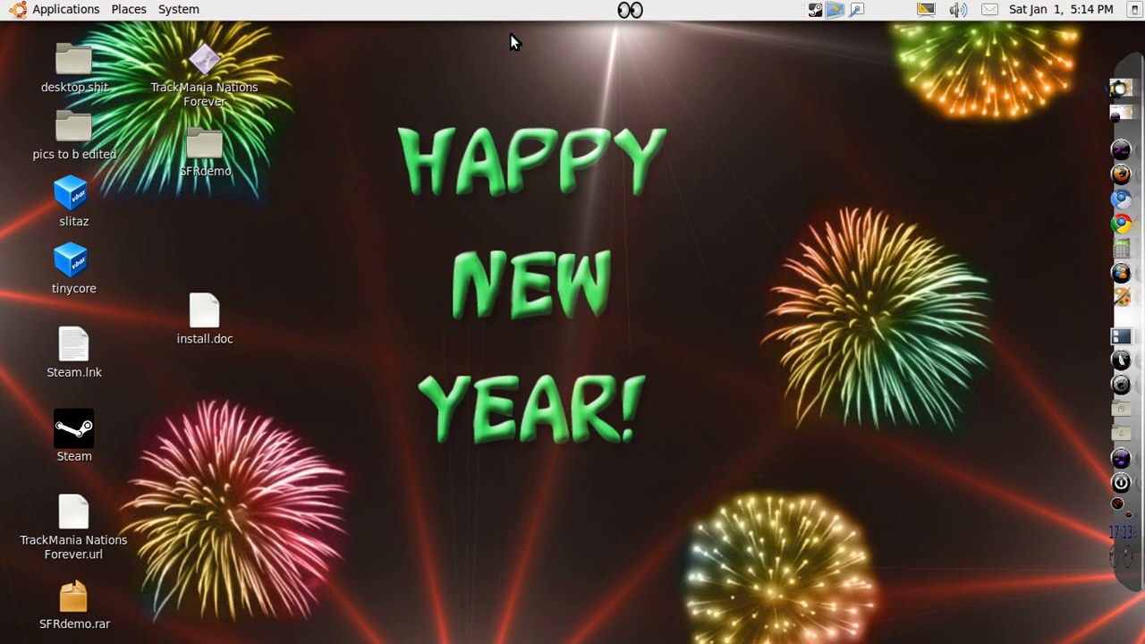
pyautogui.moveTo(351, 101)
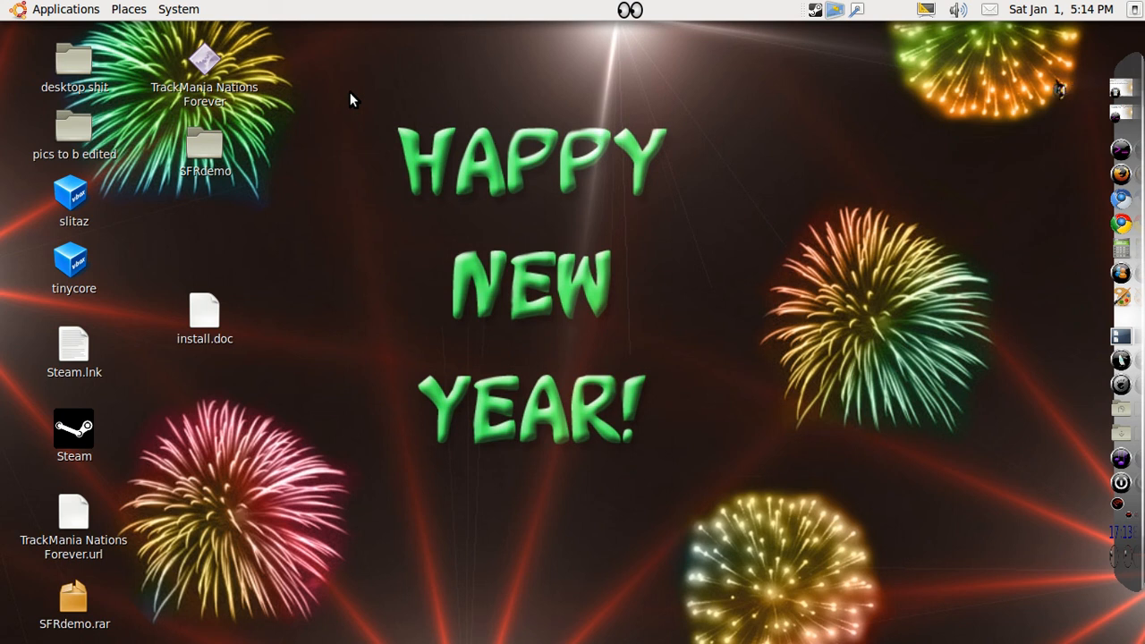
# Bring up install.doc from the desktop in gedit and a fresh terminal tab beside it.
pyautogui.doubleClick(204, 311)
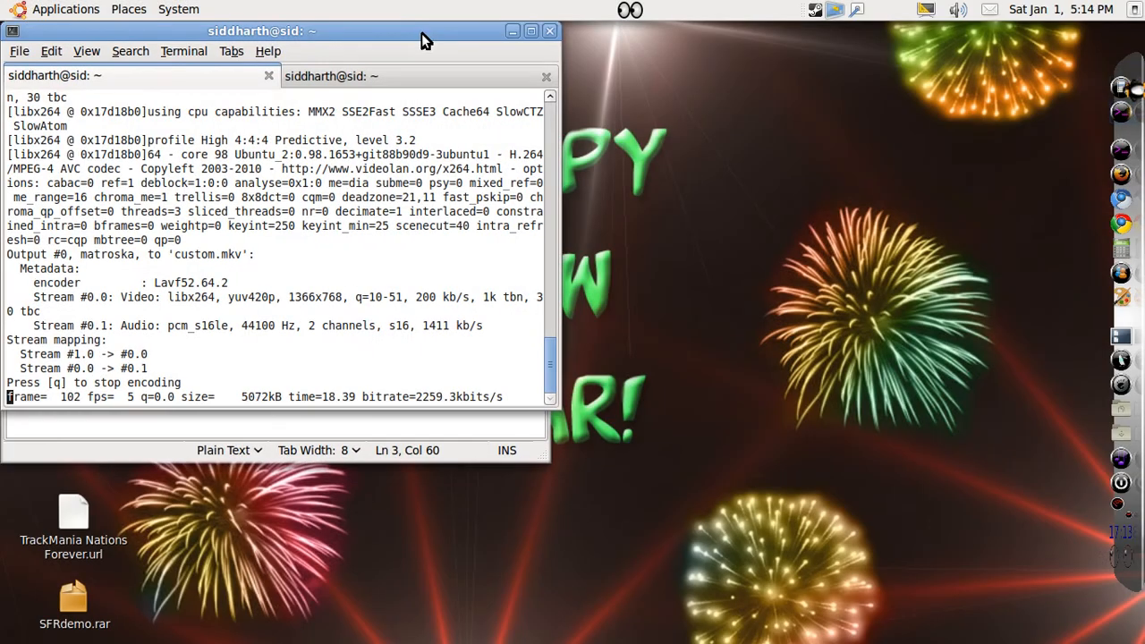
pyautogui.click(530, 31)
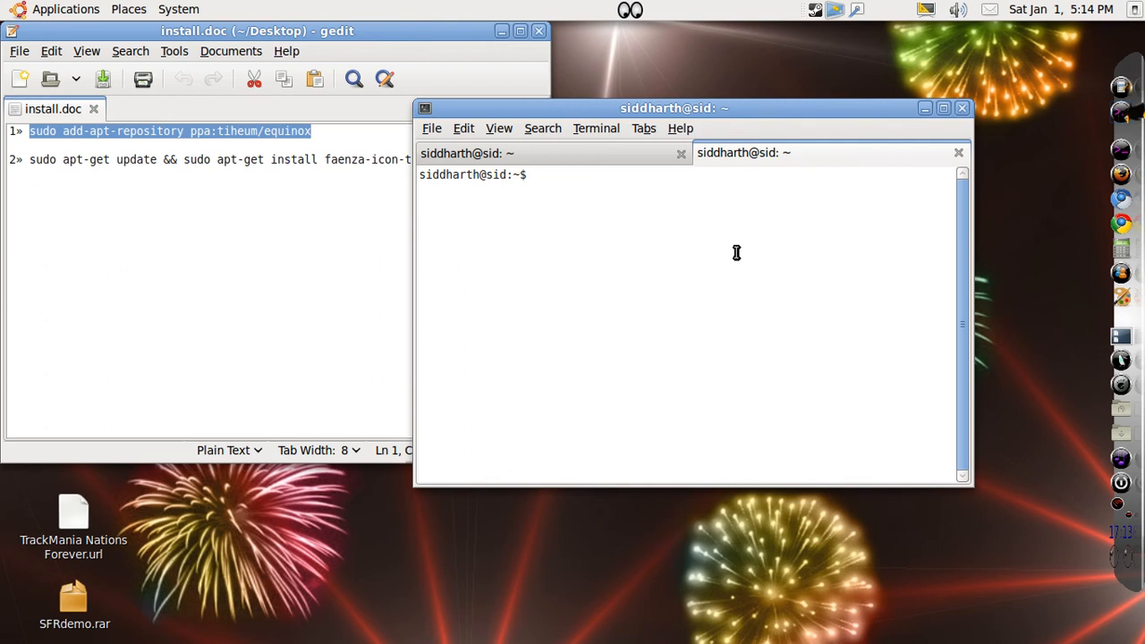
# Run 'sudo add-apt-repository ppa:tiheum/equinox' to add the equinox PPA and its key.
pyautogui.write('sudo add-apt-repository ppa:tiheum/equinox')
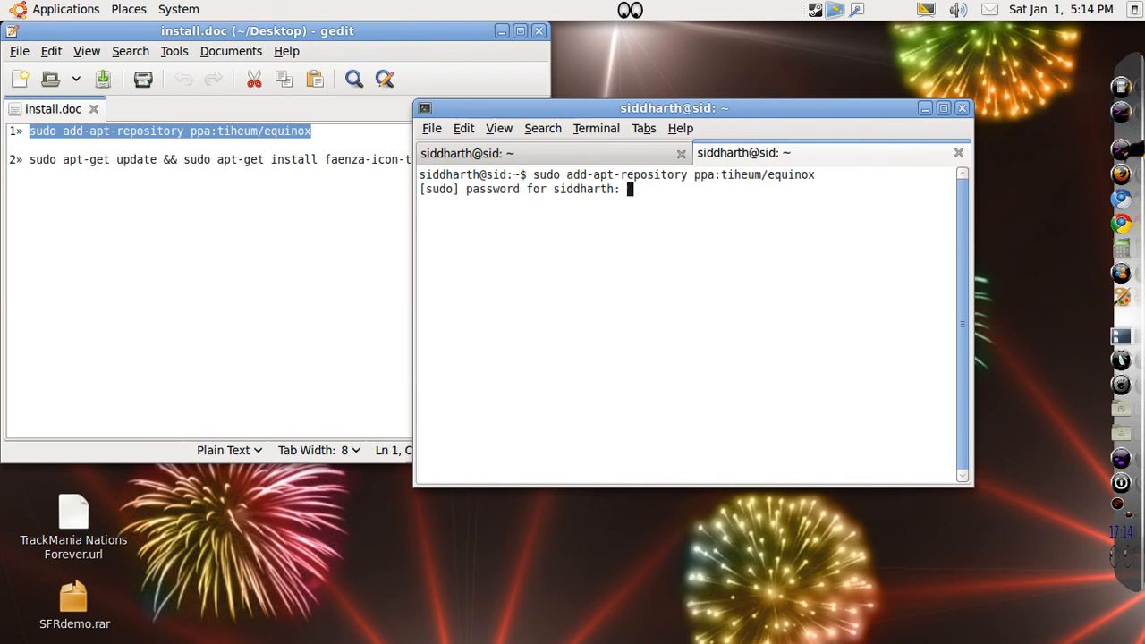
pyautogui.press('Return')
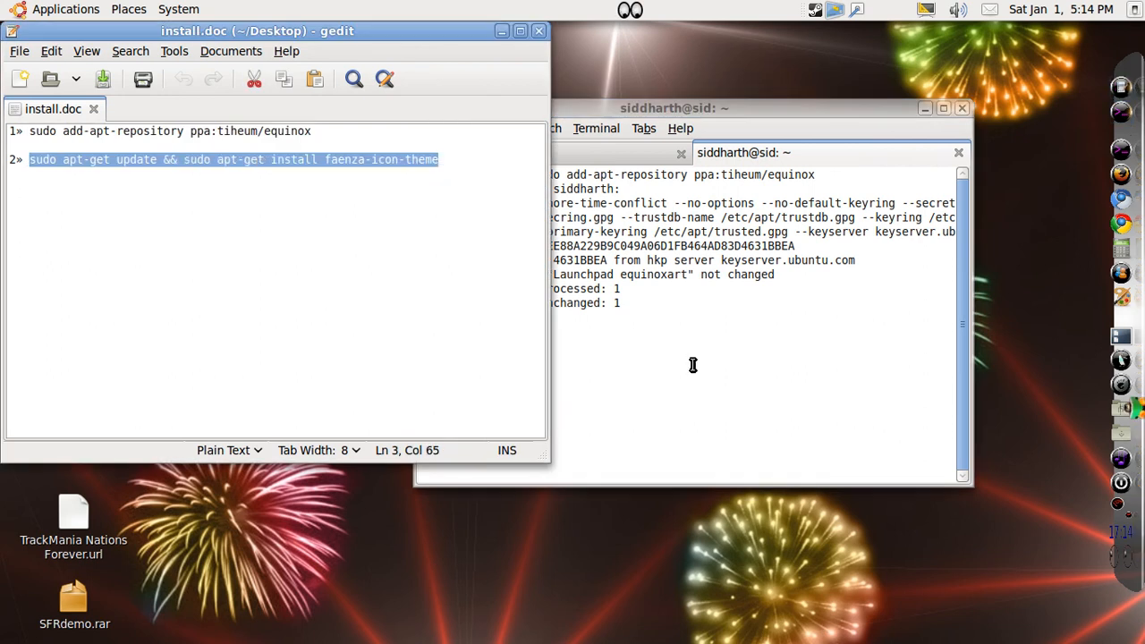
# Run the apt-get update && install faenza-icon-theme command, then close the notes.
pyautogui.rightClick(693, 365)
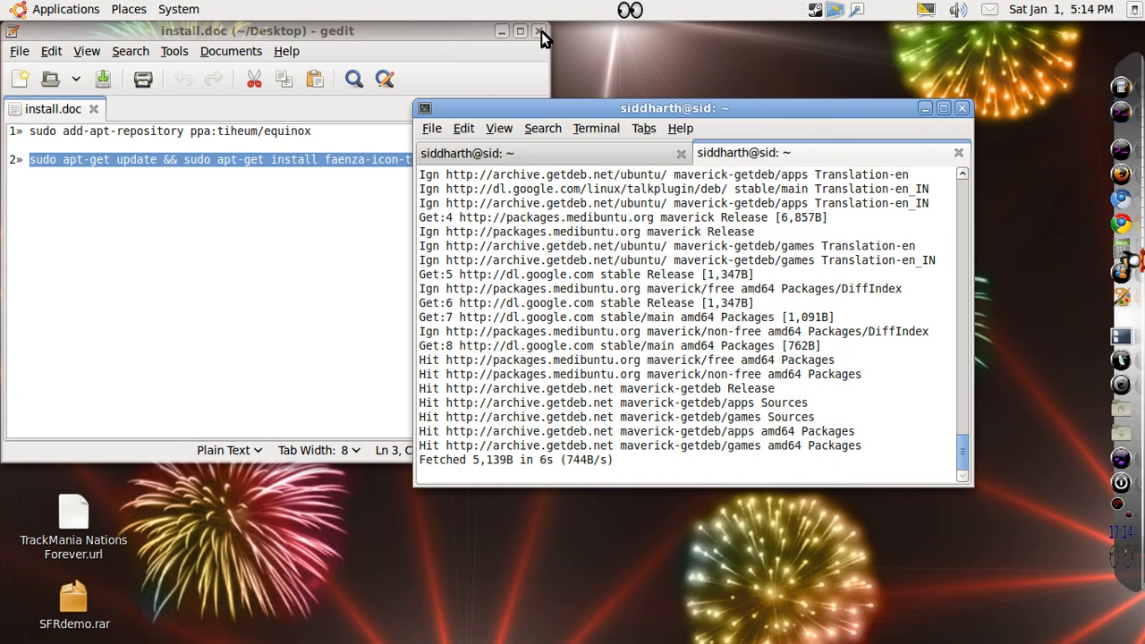
pyautogui.click(538, 32)
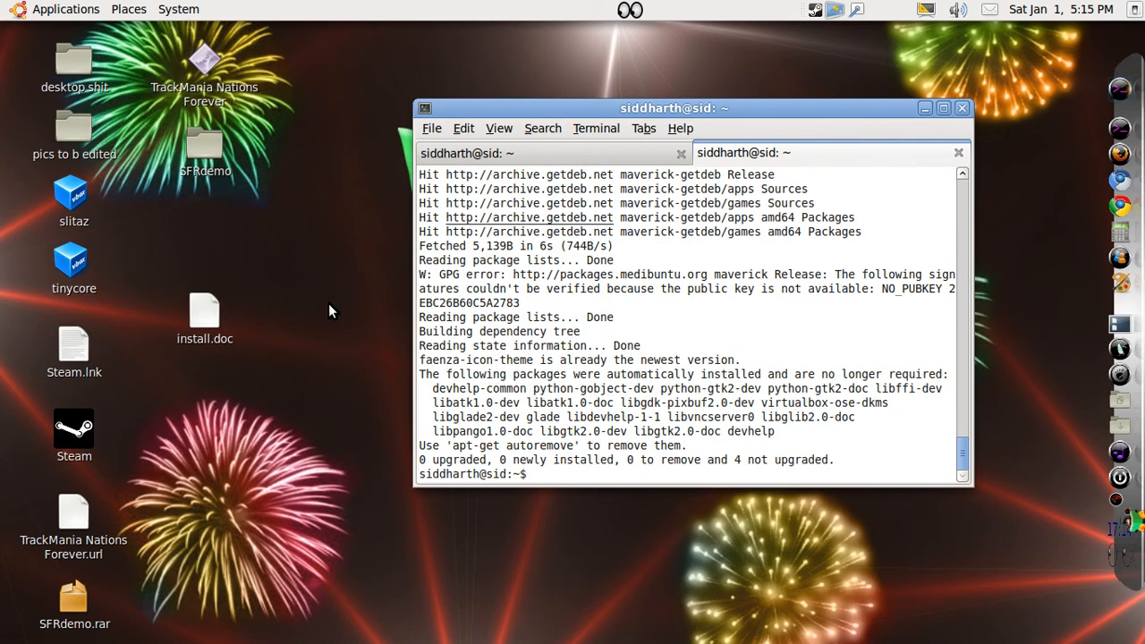
pyautogui.moveTo(993, 123)
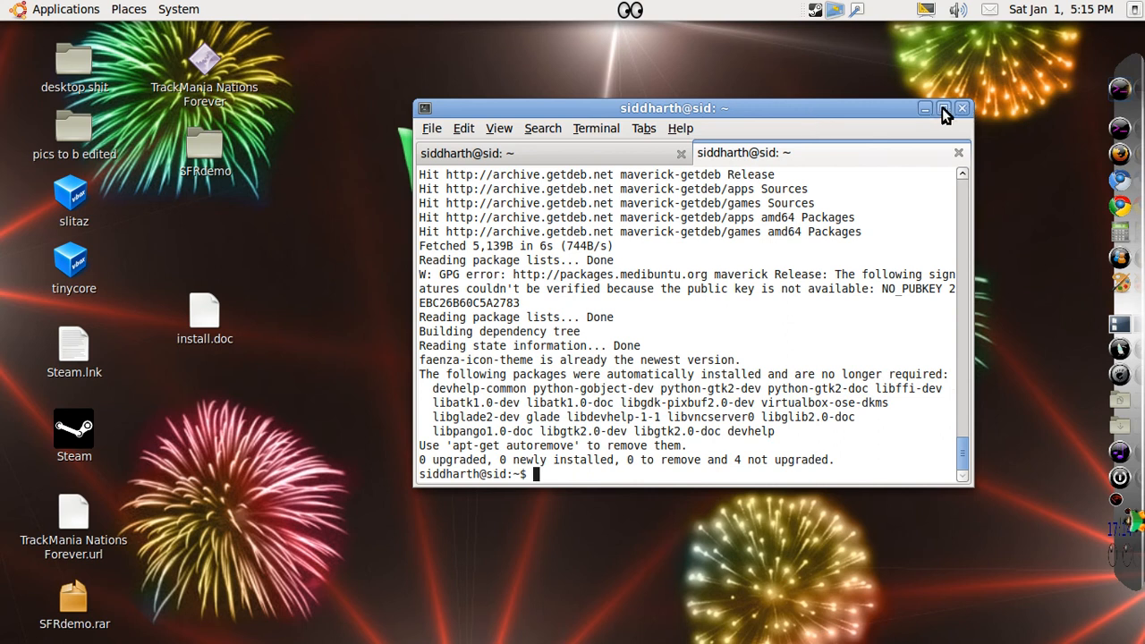
pyautogui.moveTo(930, 134)
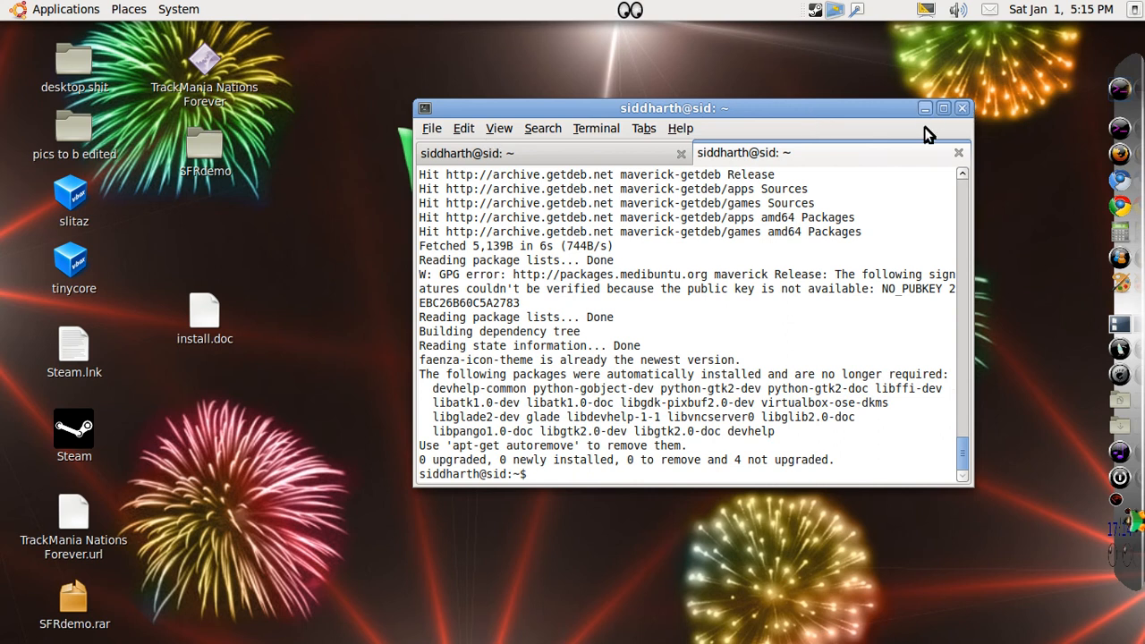
pyautogui.rightClick(533, 268)
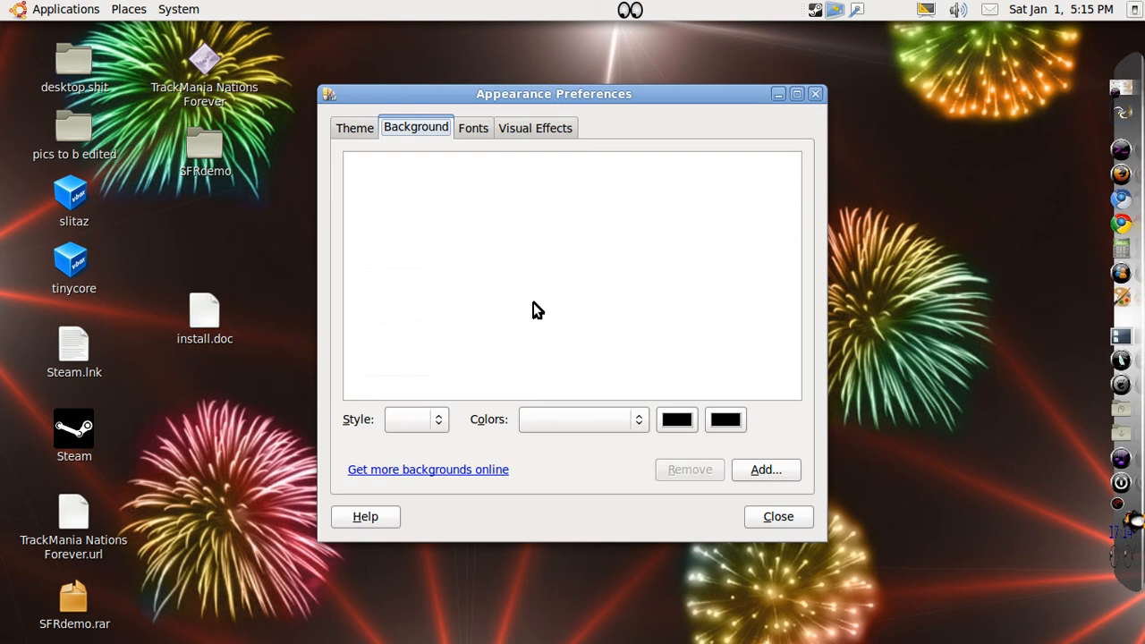
# Show the Theme list (Ambiance, Clearlooks, Dust) in Appearance Preferences.
pyautogui.click(354, 127)
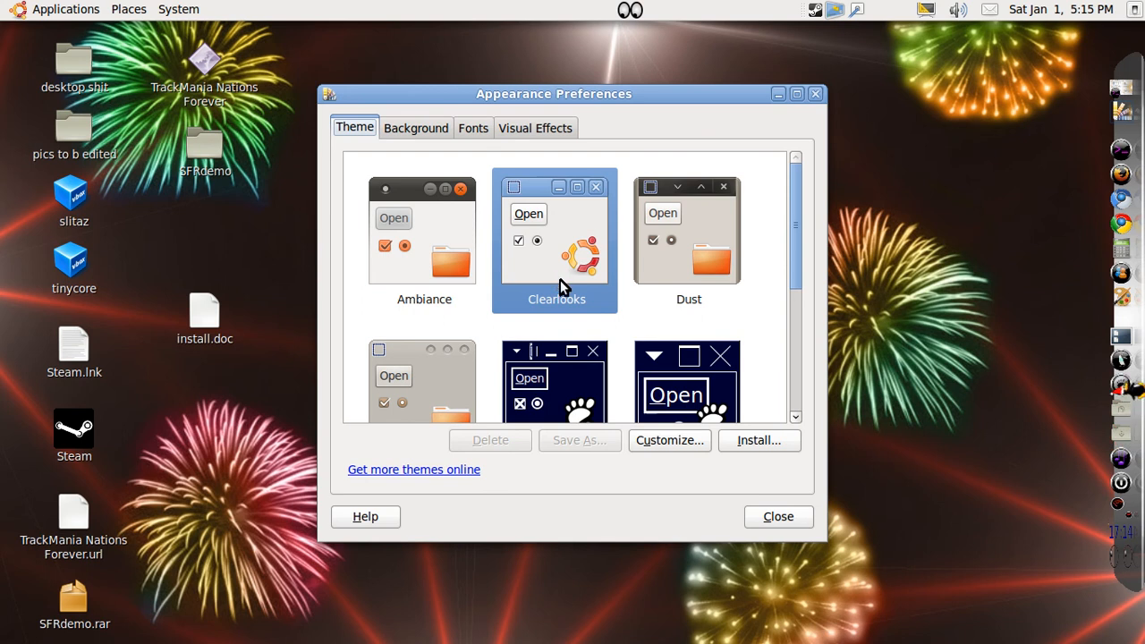
# Customize the current theme and choose Faenza as its icon set.
pyautogui.click(669, 440)
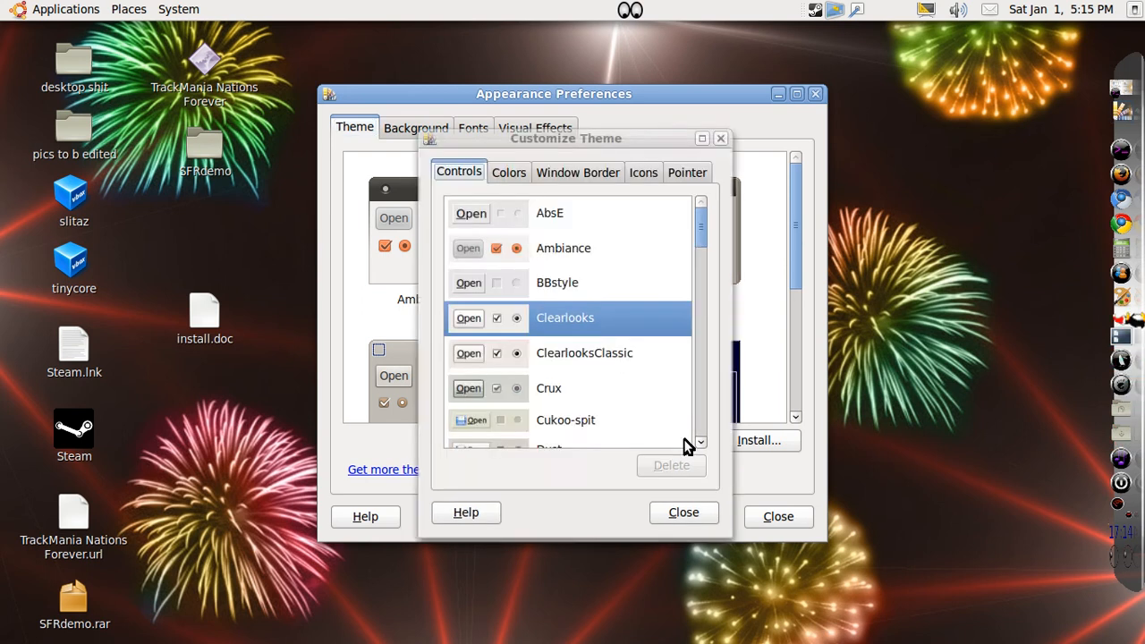
pyautogui.click(644, 172)
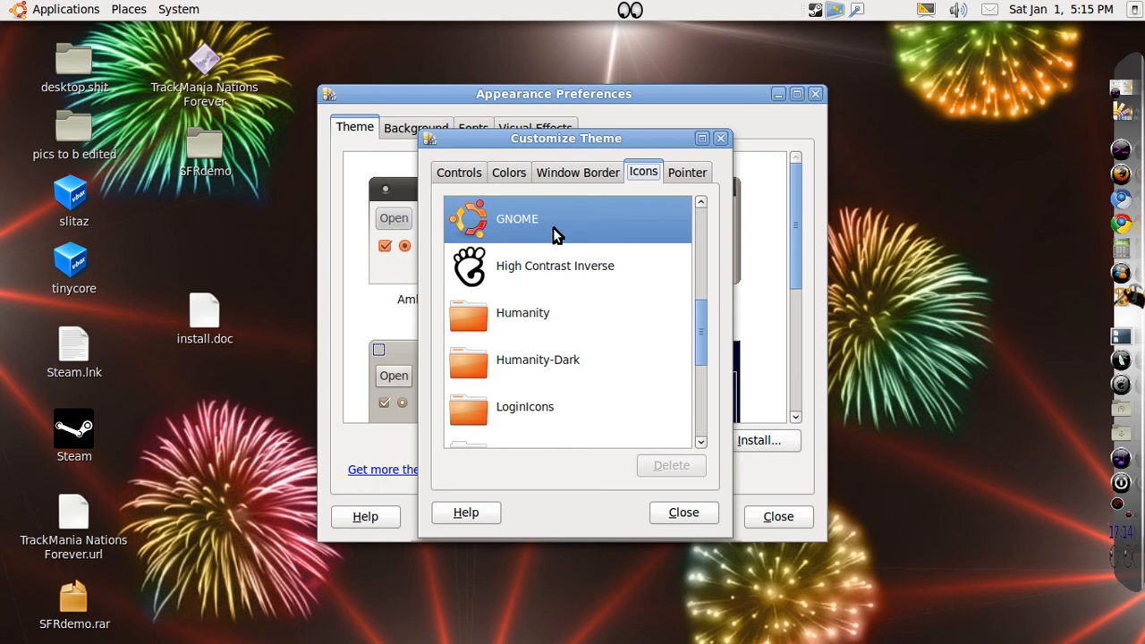
pyautogui.moveTo(555, 429)
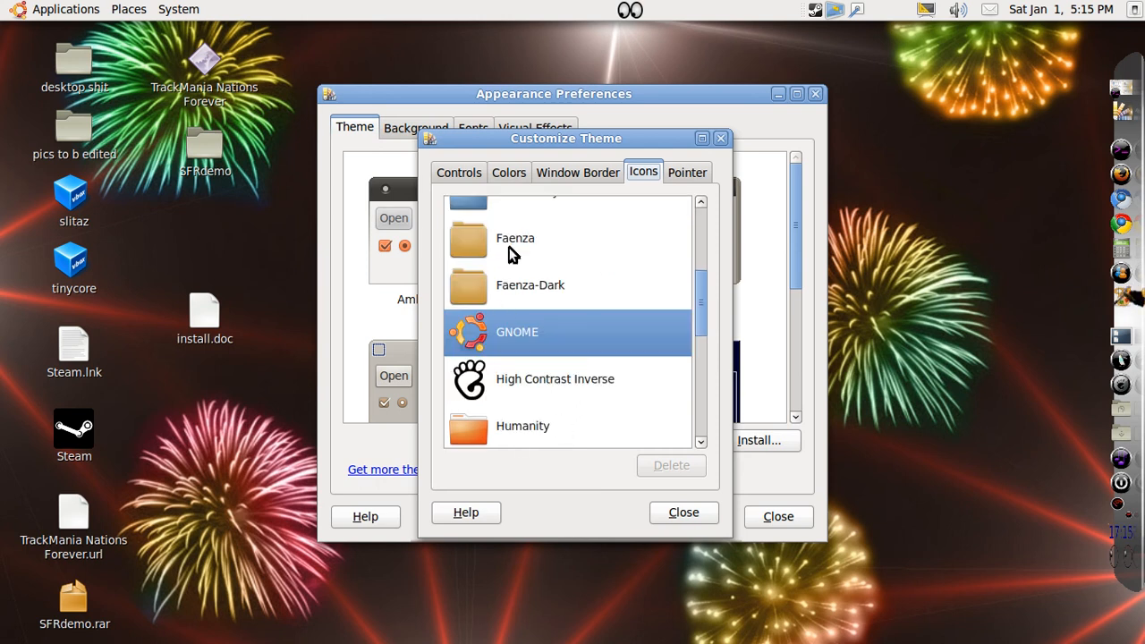
pyautogui.moveTo(492, 249)
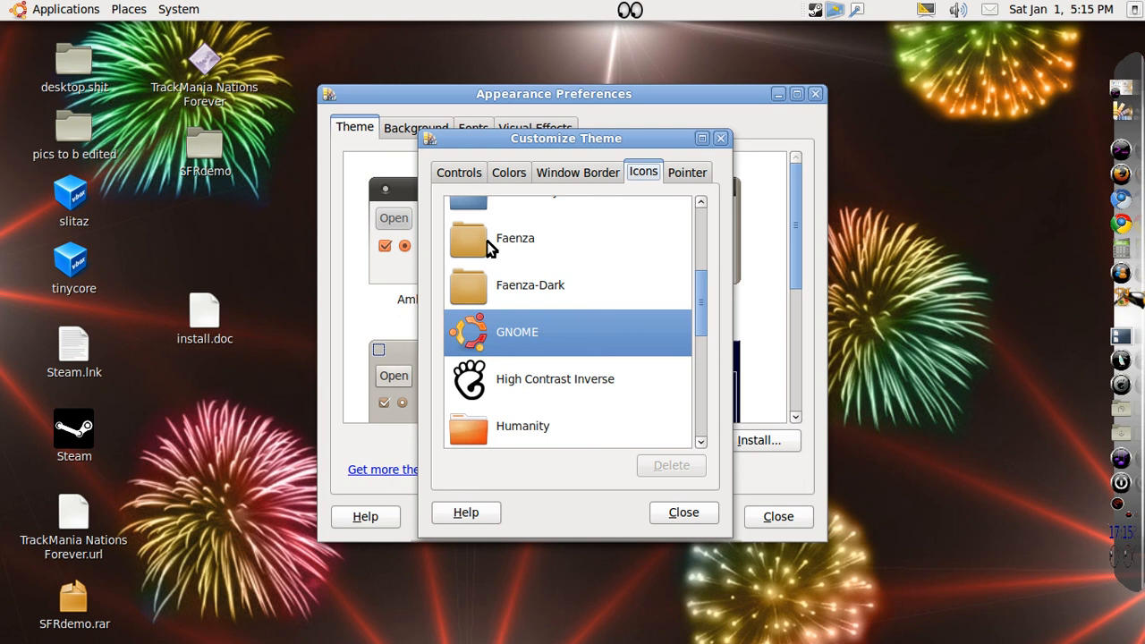
pyautogui.moveTo(86, 125)
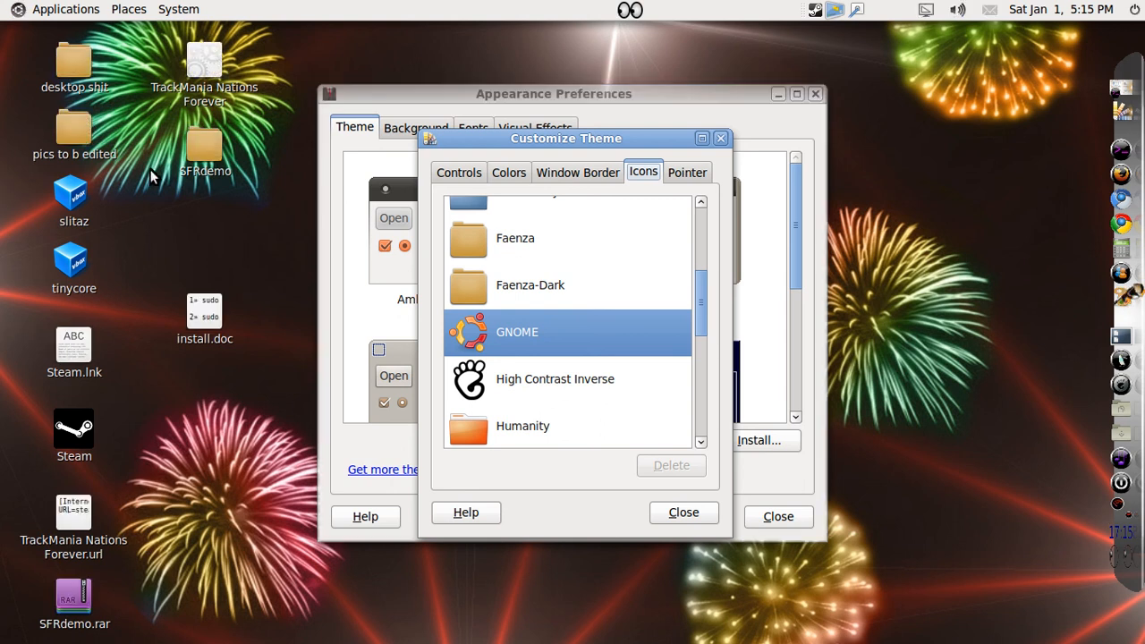
pyautogui.click(515, 238)
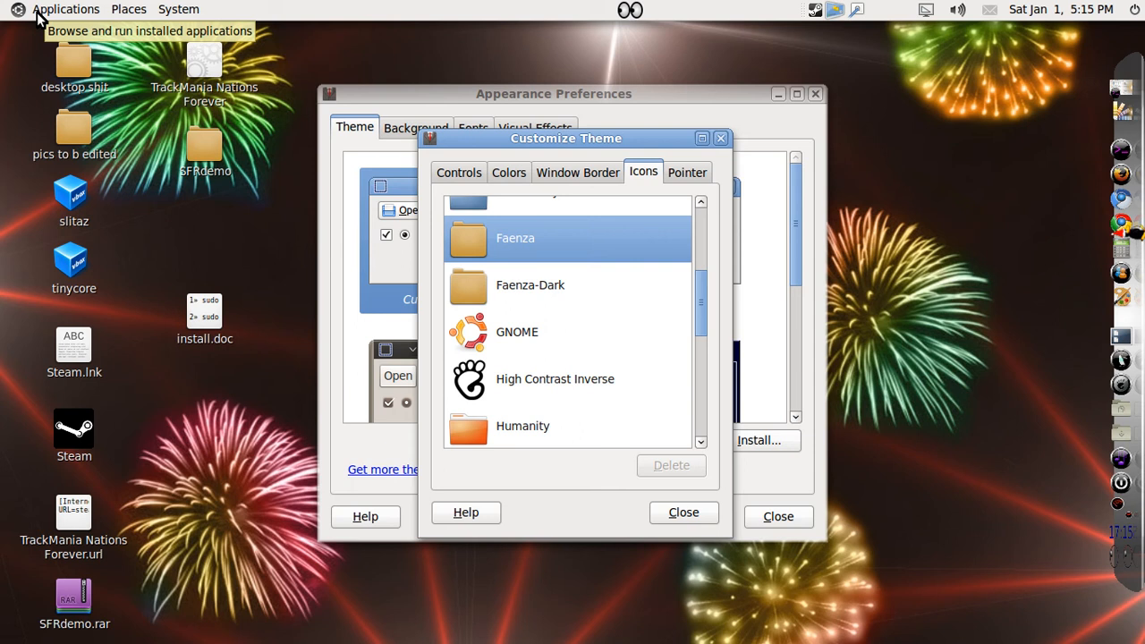
# Look through System Tools and Sound & Video in the Applications menu for Faenza icons.
pyautogui.click(64, 9)
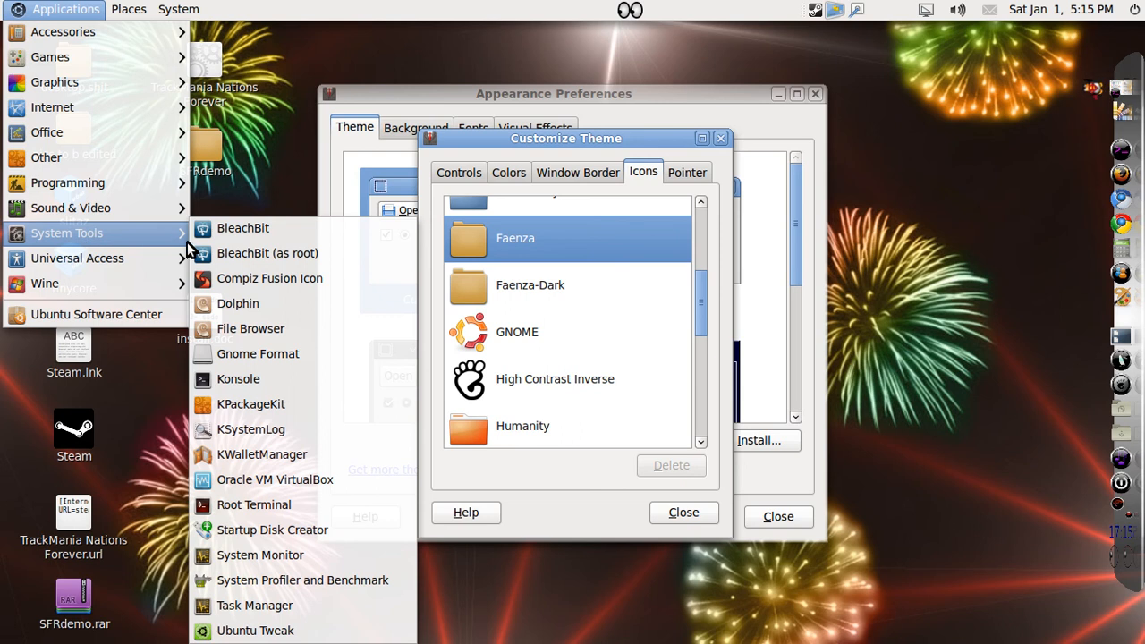
pyautogui.moveTo(276, 479)
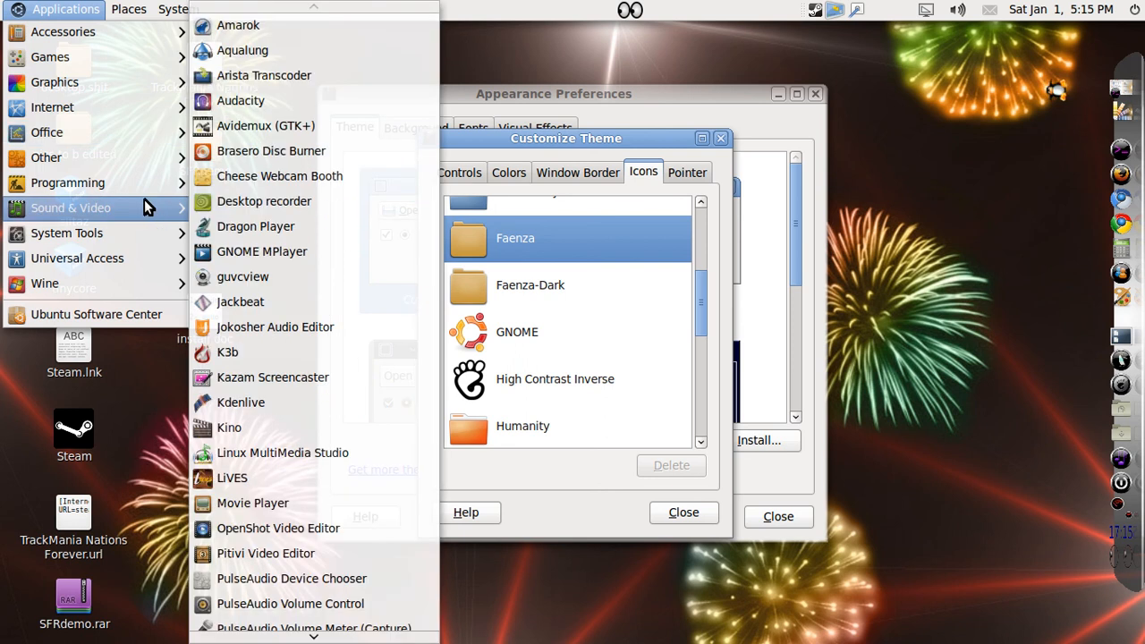
pyautogui.moveTo(240, 101)
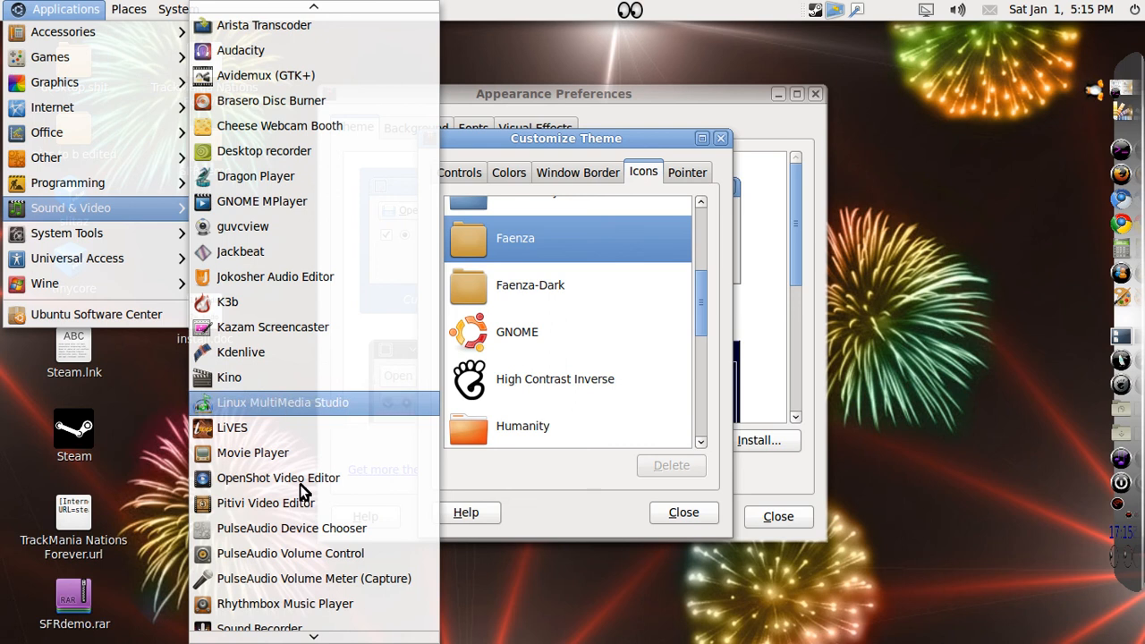
pyautogui.moveTo(272, 326)
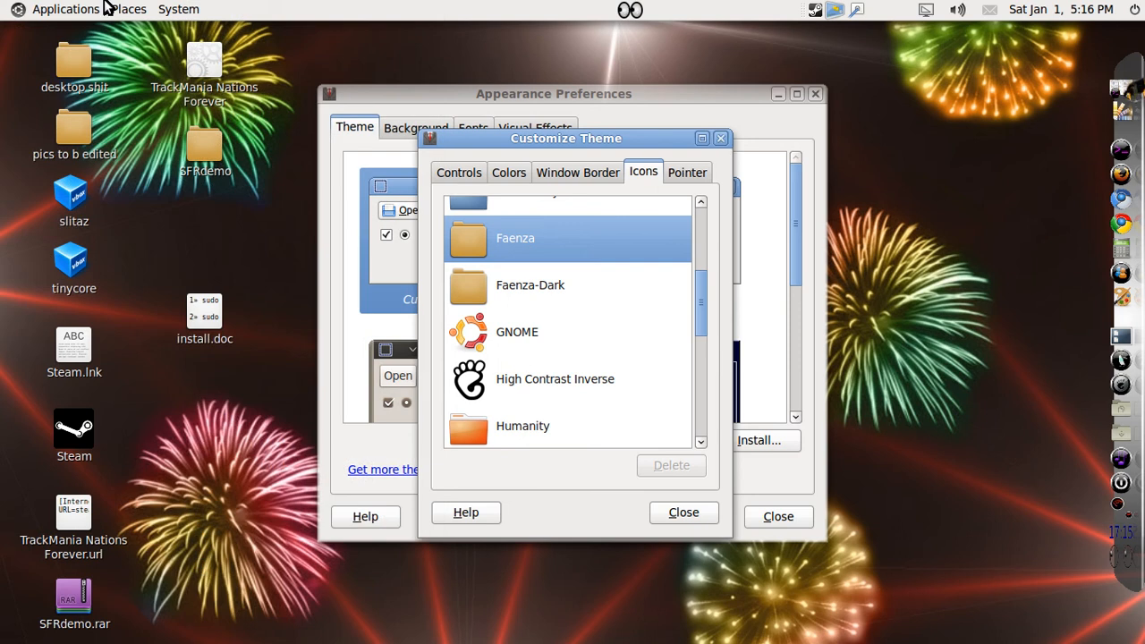
pyautogui.click(64, 9)
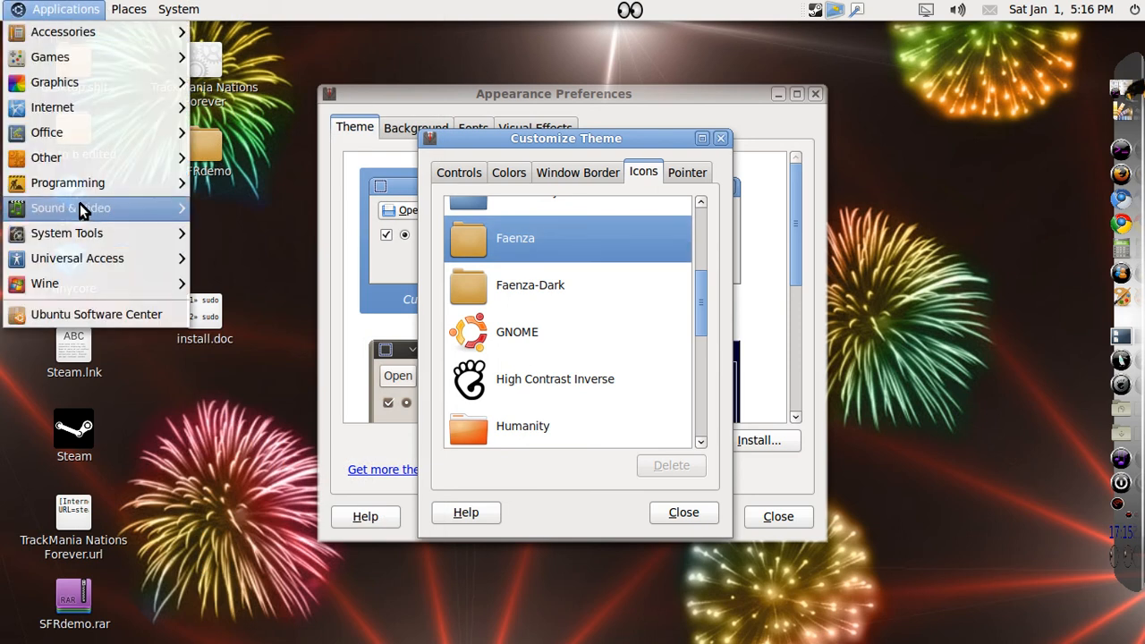
pyautogui.click(70, 208)
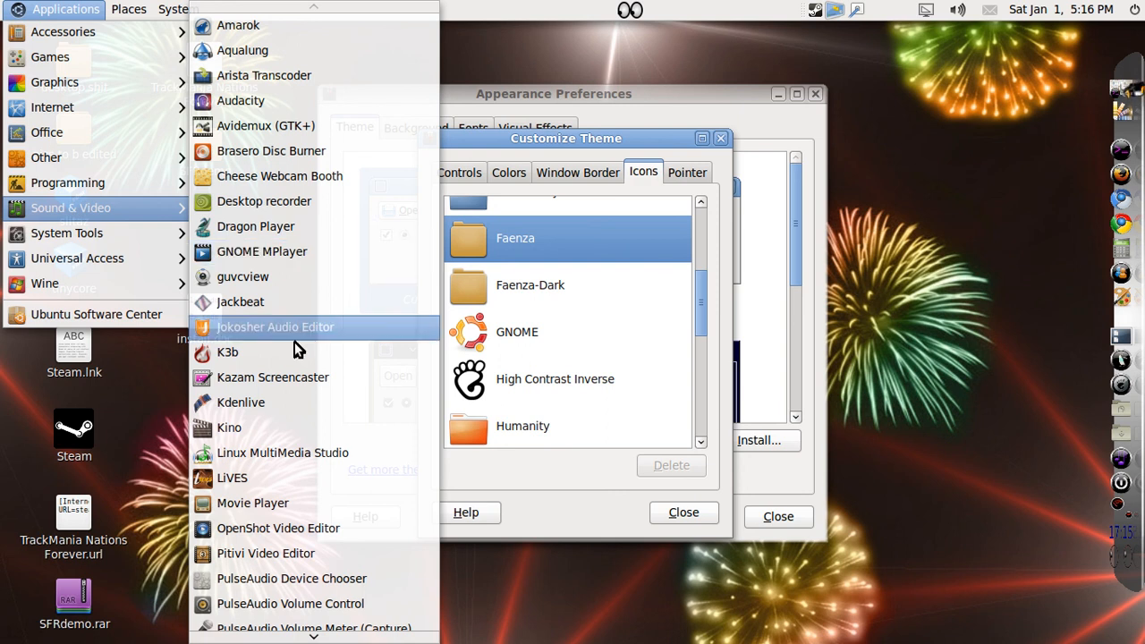
pyautogui.scroll(-3)
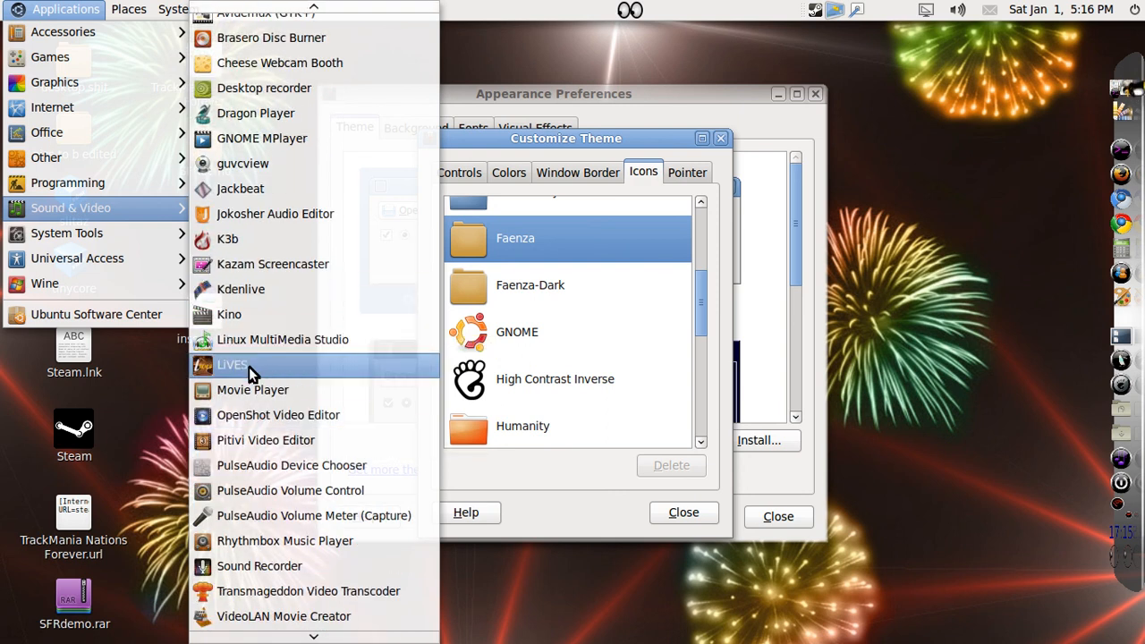
pyautogui.moveTo(280, 415)
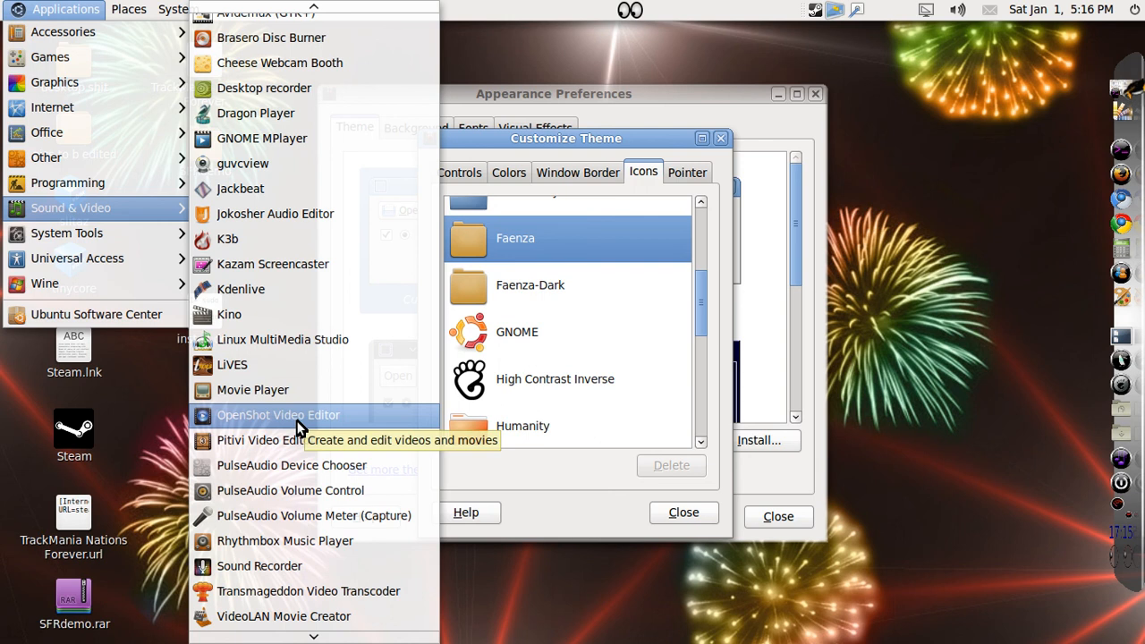
pyautogui.moveTo(796, 125)
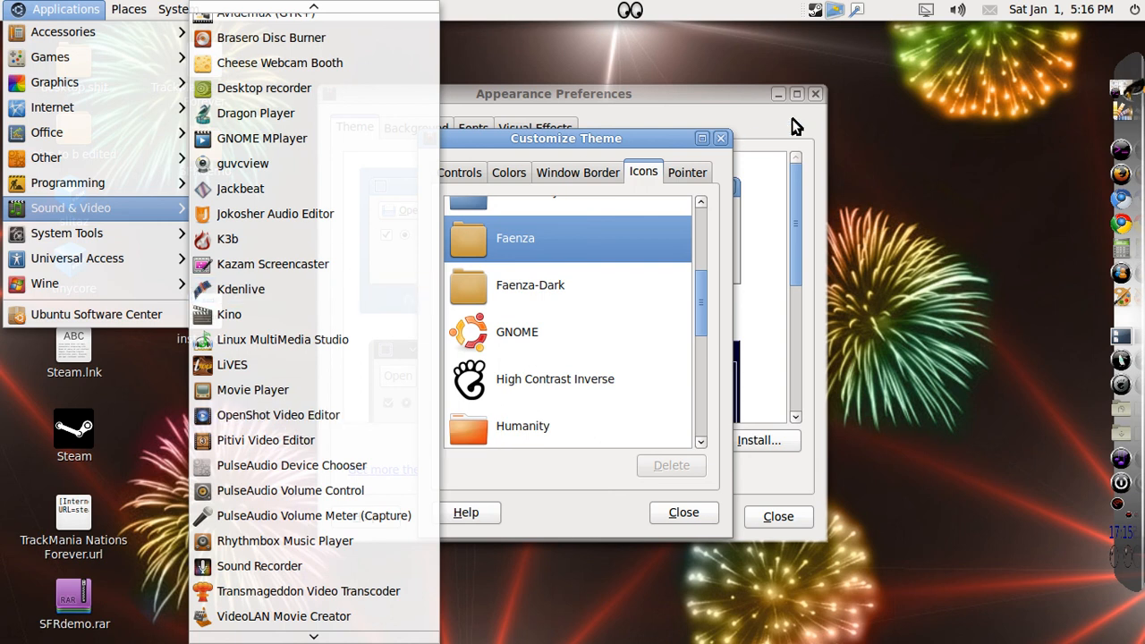